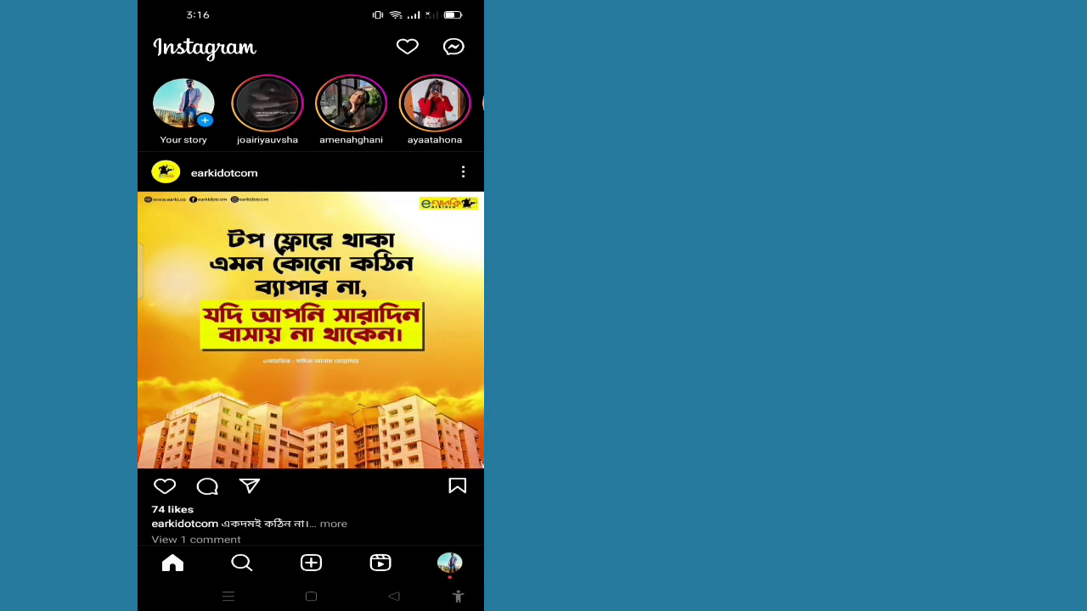
# Go to your own profile from the feed and reveal the profile options menu.
pyautogui.click(448, 564)
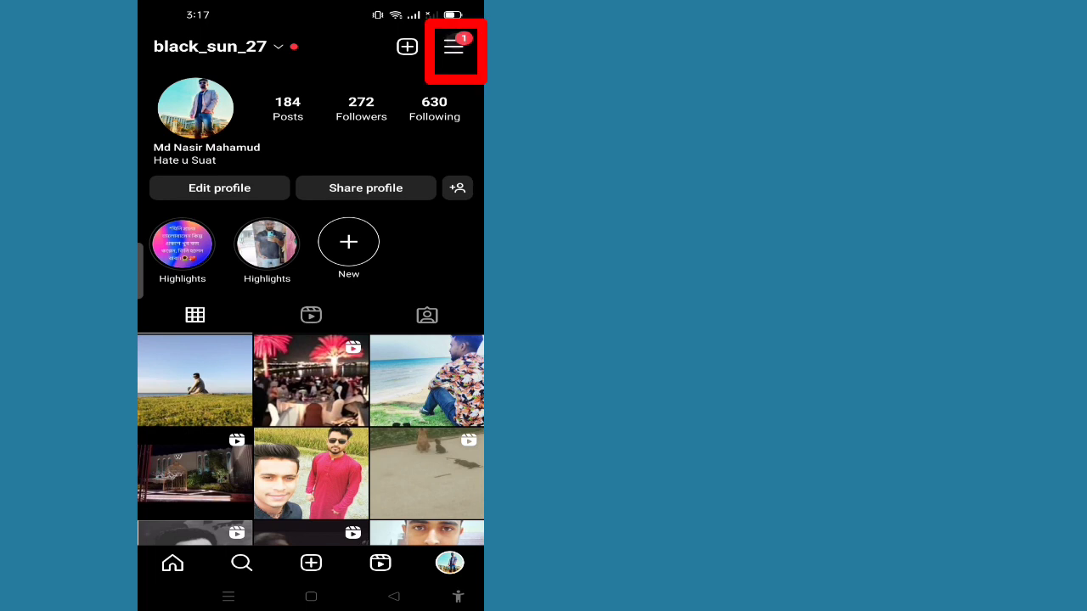
pyautogui.click(455, 48)
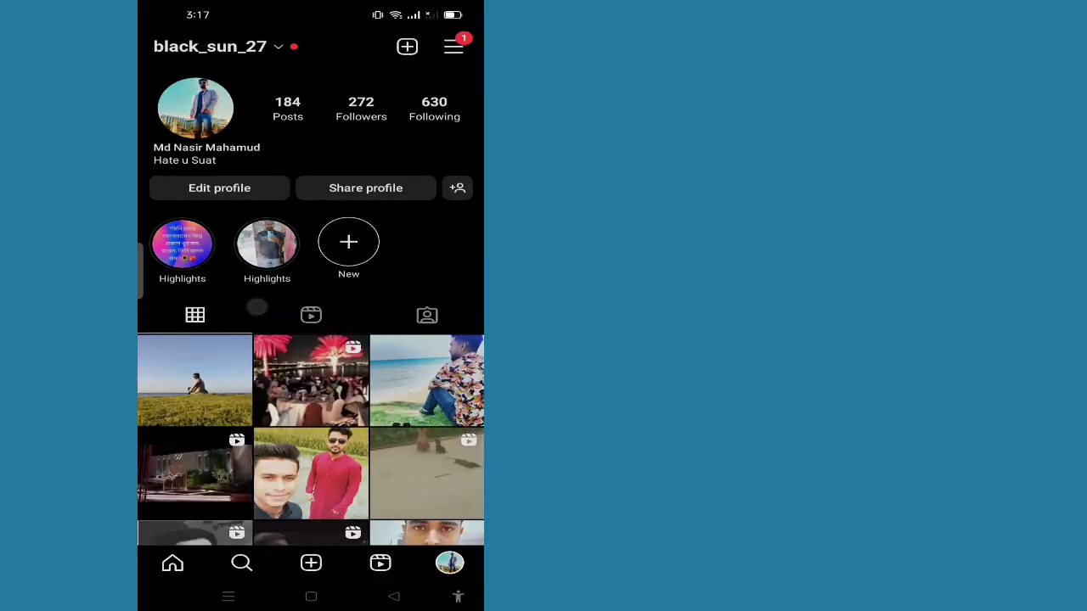
# Reach the Account settings page through Settings.
pyautogui.click(454, 46)
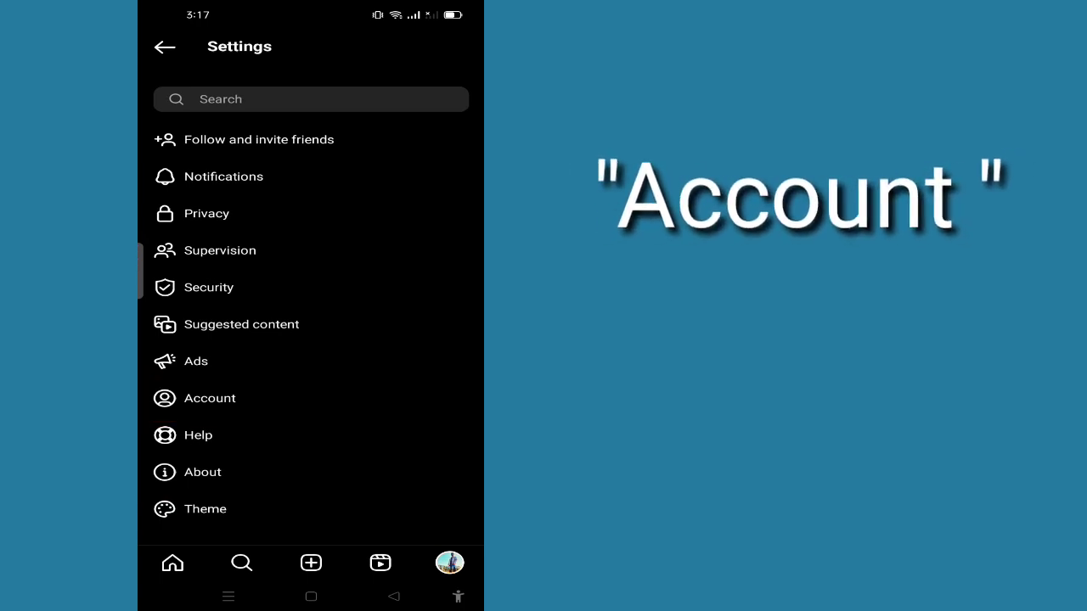
pyautogui.click(210, 397)
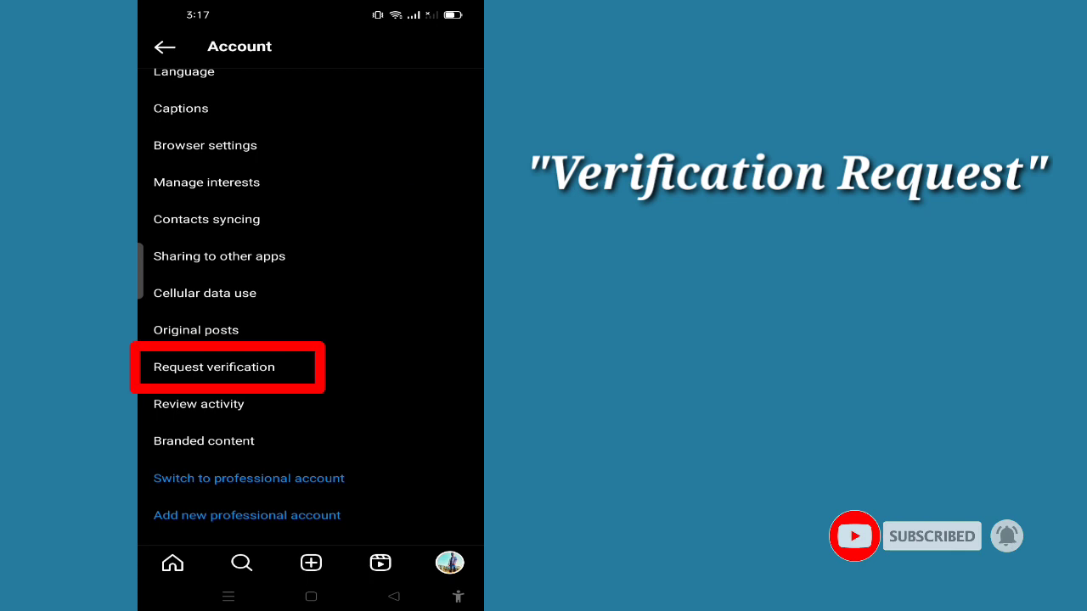
# Start the Request verification form from the Account list.
pyautogui.click(214, 367)
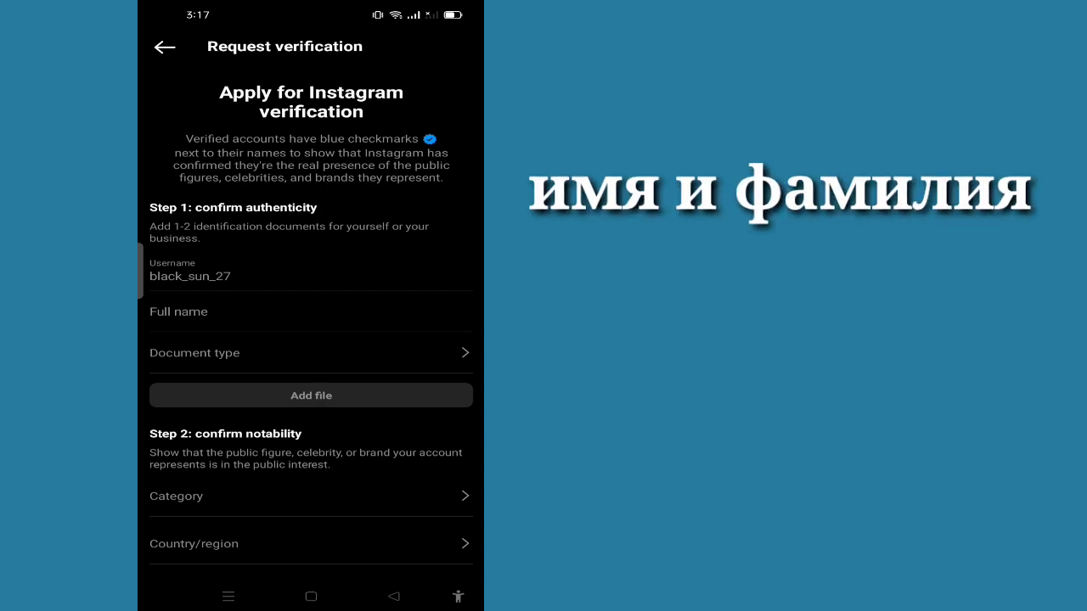
pyautogui.click(311, 313)
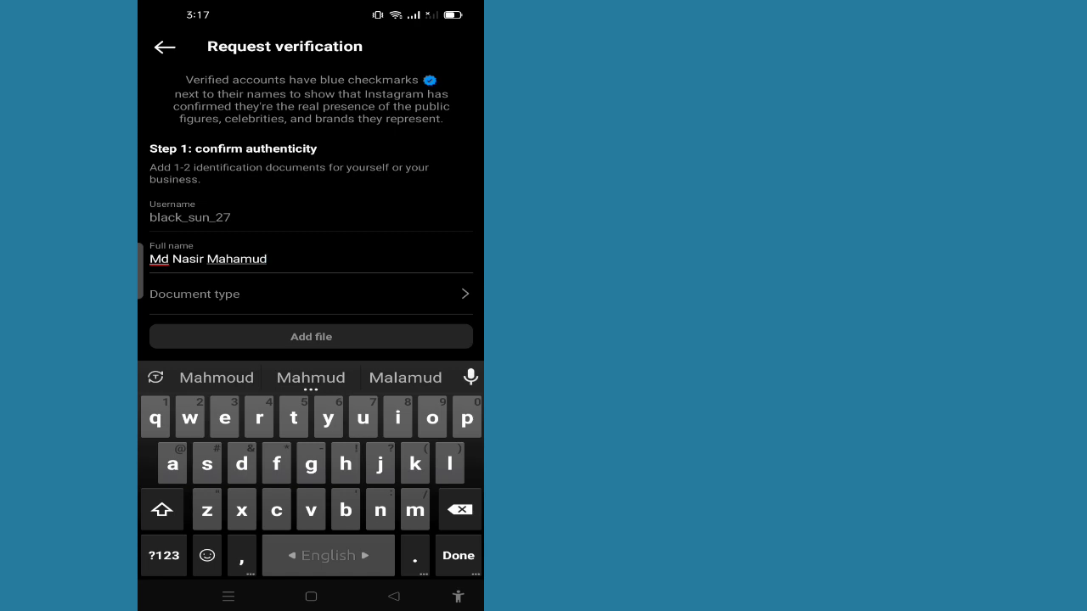
pyautogui.click(459, 555)
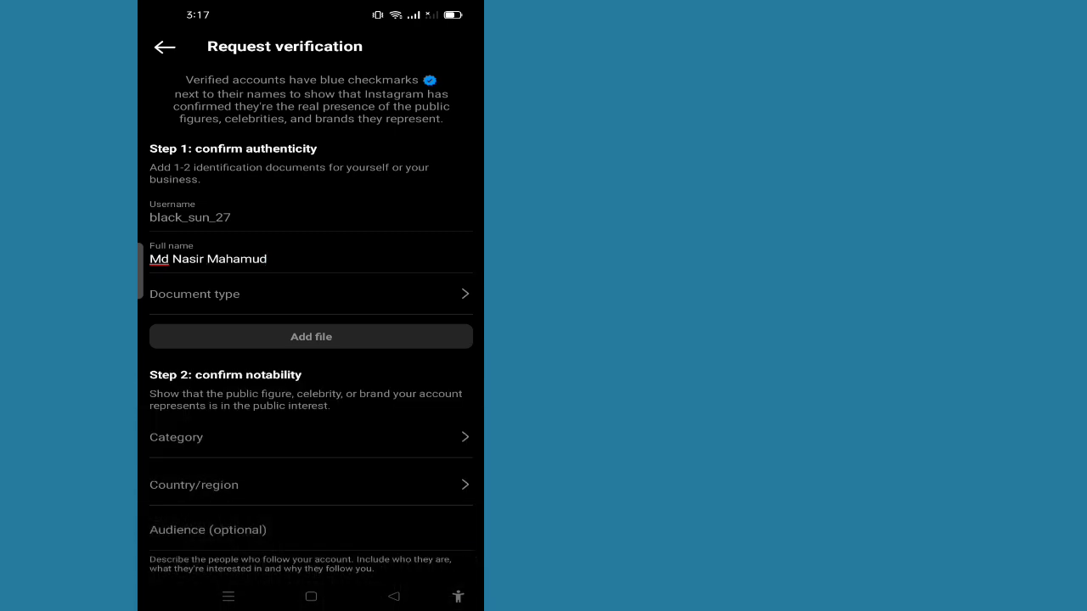
pyautogui.click(311, 294)
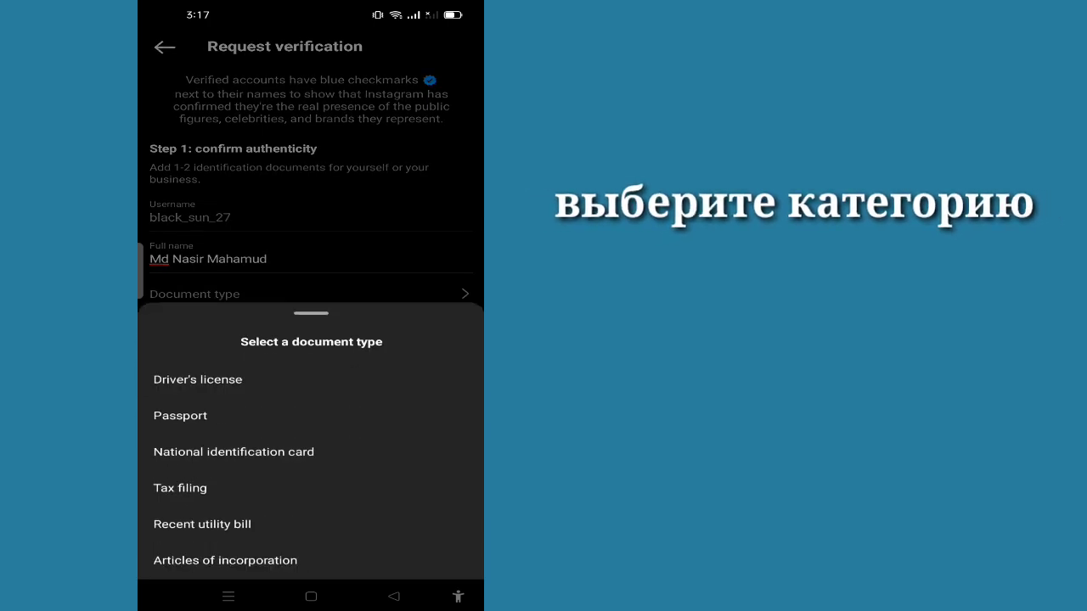
pyautogui.click(180, 414)
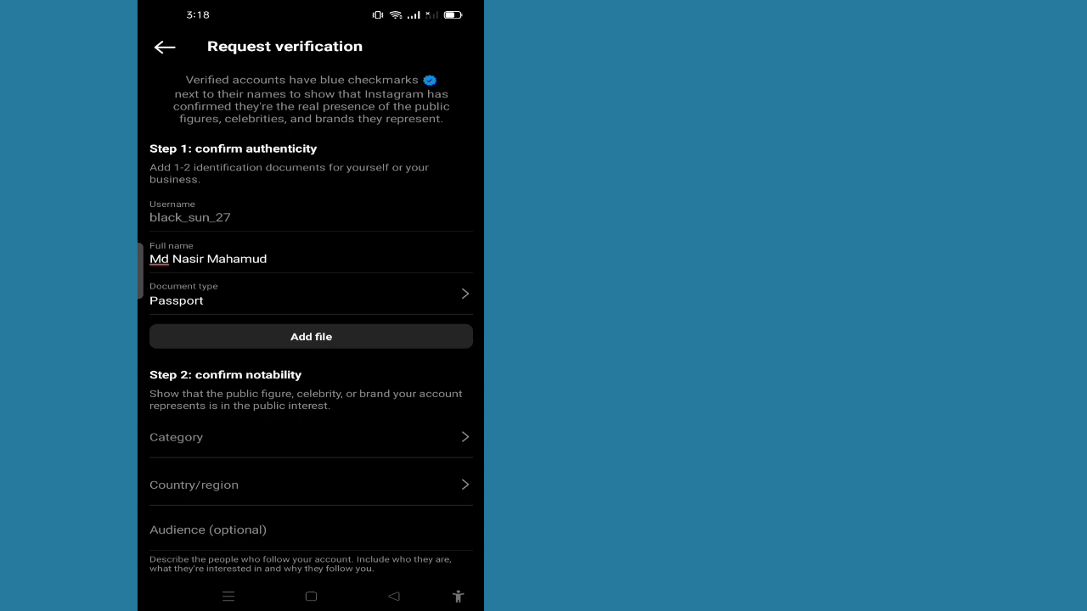
# Set the verification category to News/media.
pyautogui.click(310, 438)
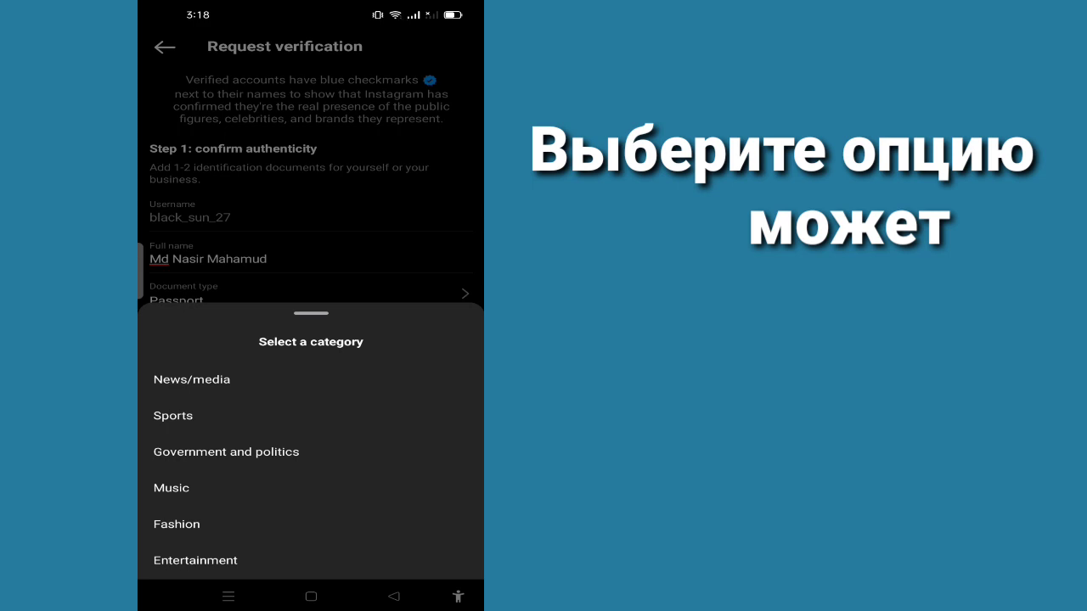
pyautogui.click(190, 379)
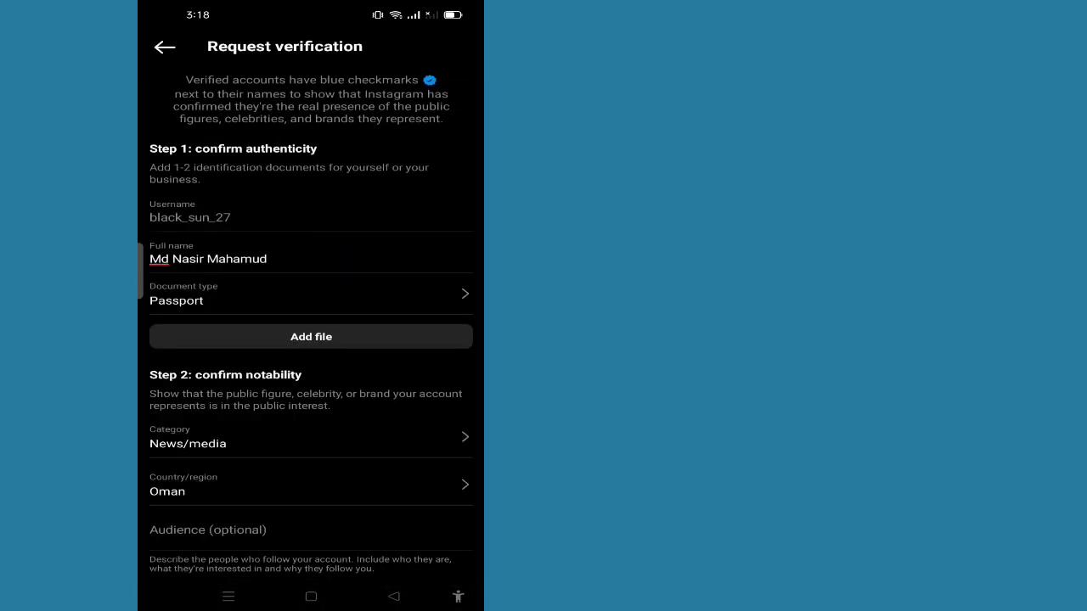
pyautogui.scroll(-3)
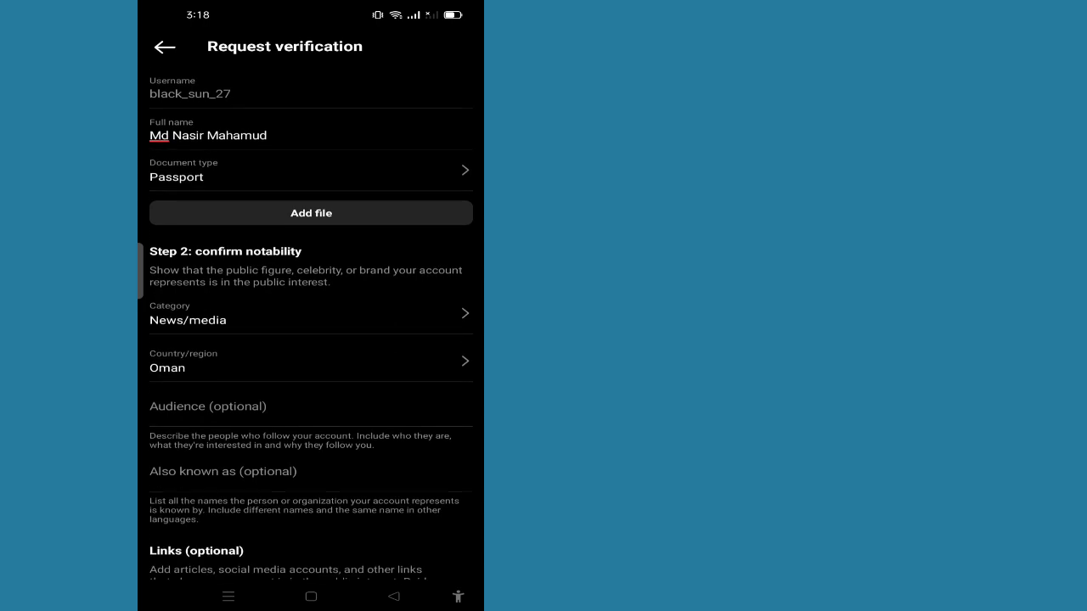
pyautogui.scroll(-3)
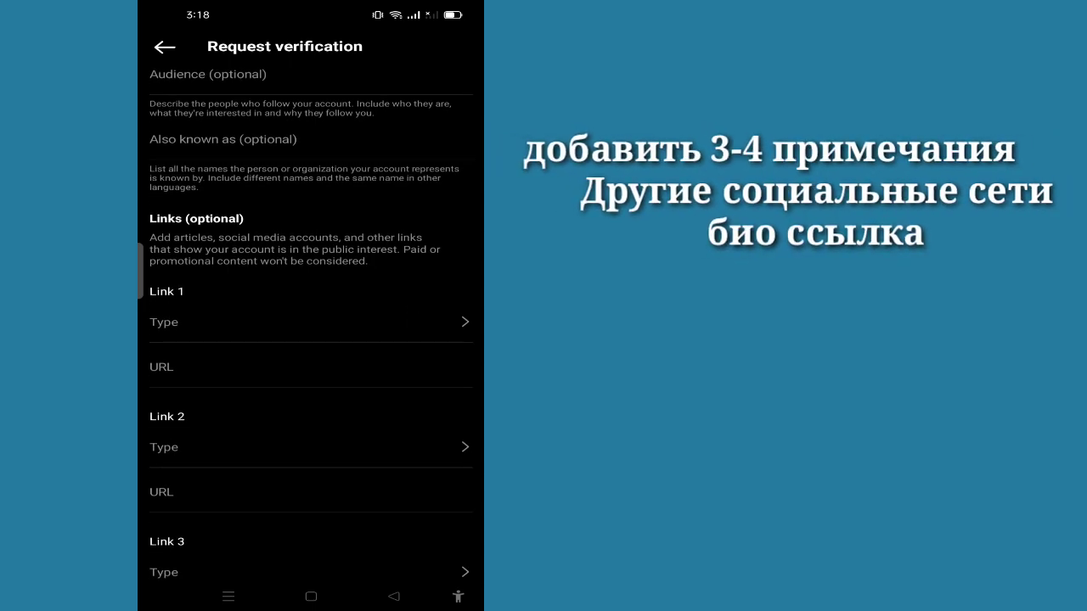
# Mark Link 1 as Social media and paste the Facebook profile address as its URL.
pyautogui.click(309, 323)
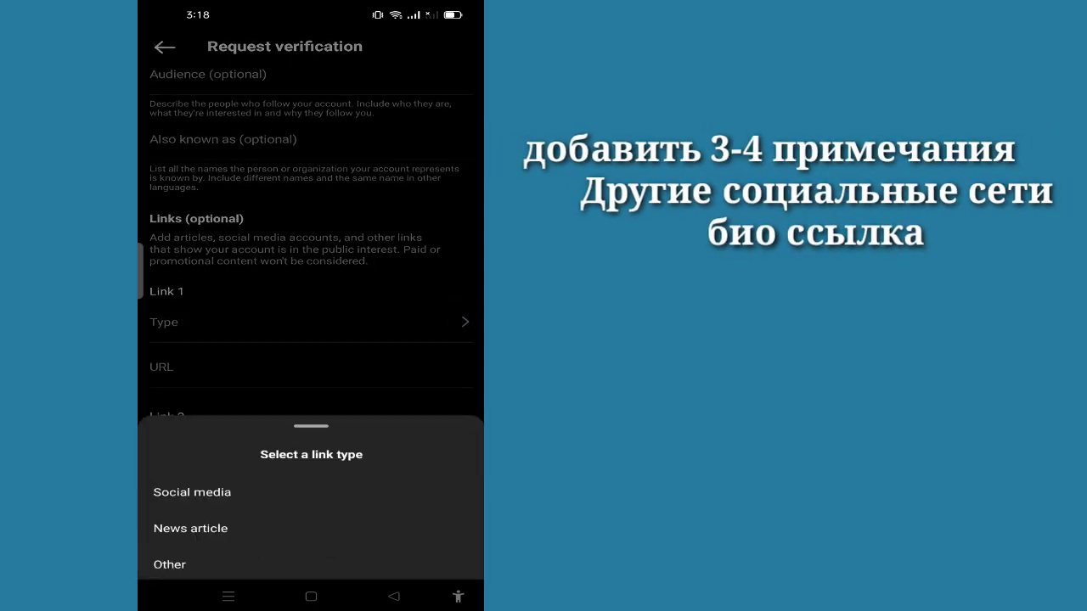
pyautogui.click(192, 492)
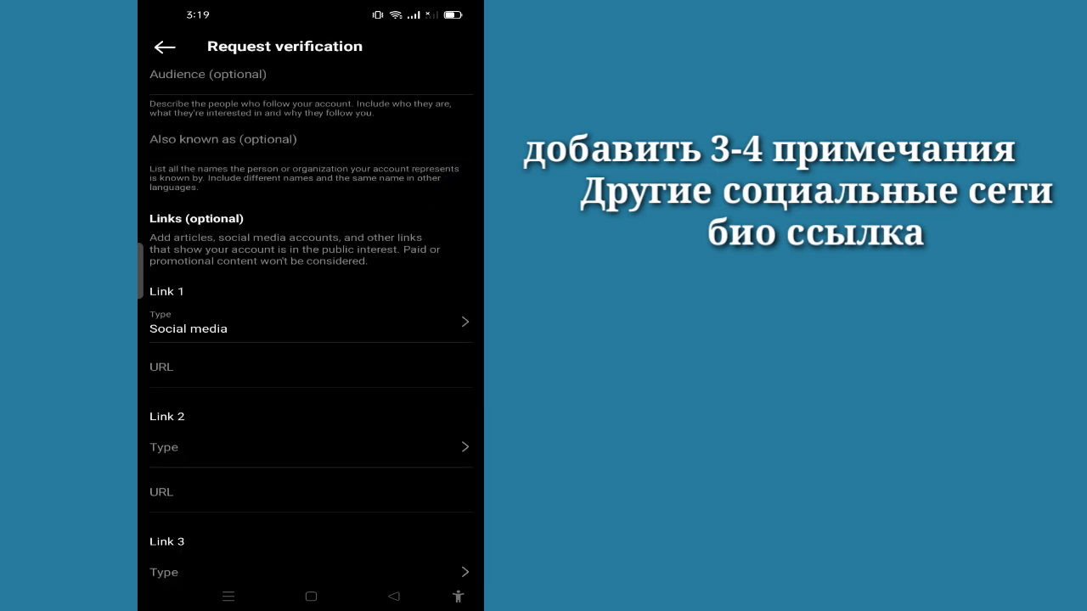
pyautogui.click(311, 365)
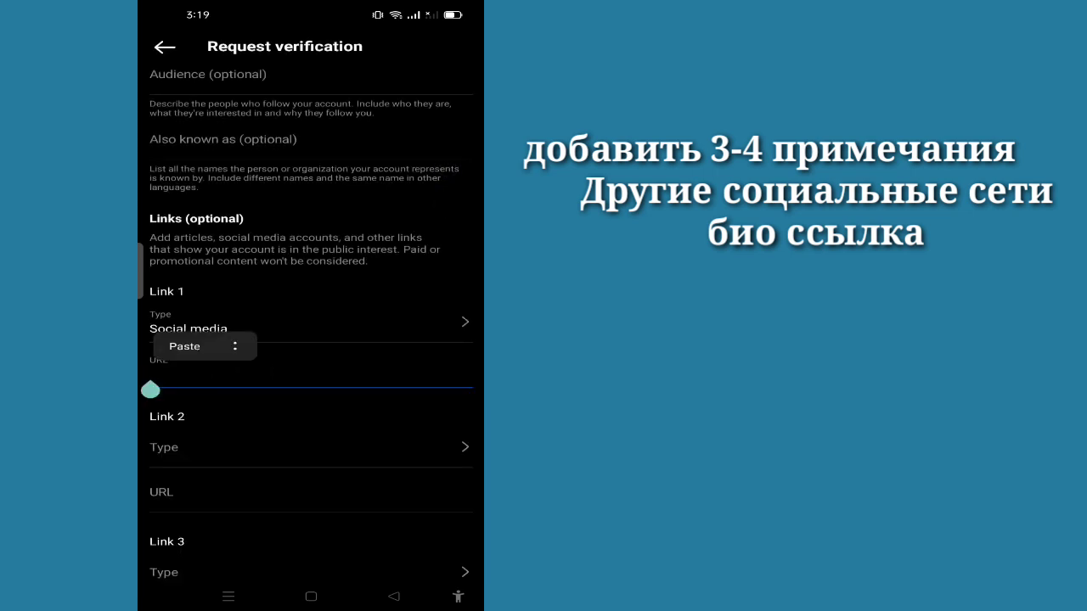
pyautogui.click(183, 346)
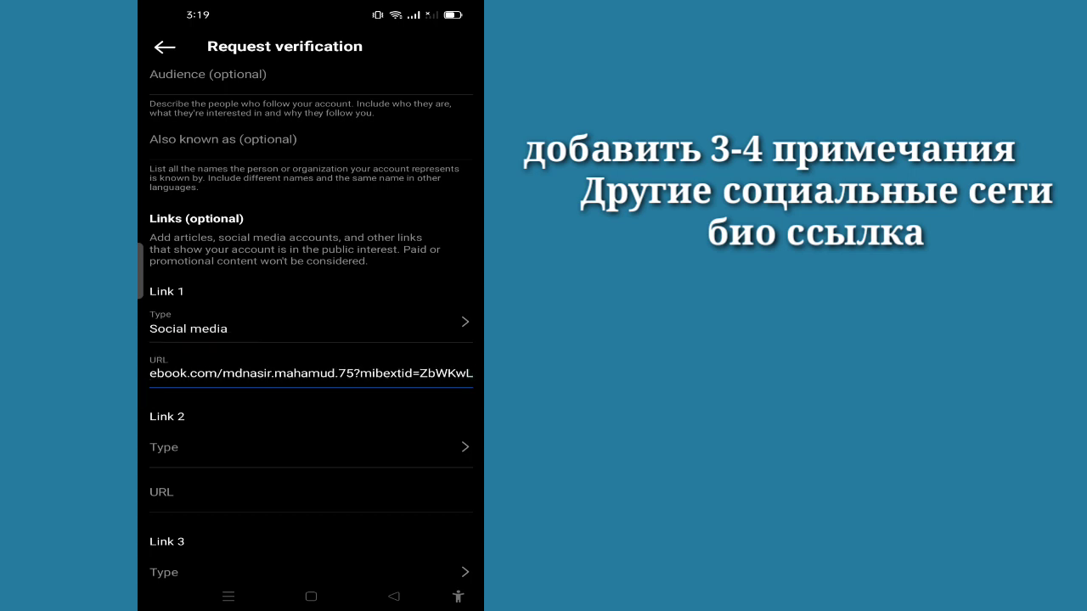
# Mark Link 2 as Other and submit the verification request.
pyautogui.click(309, 449)
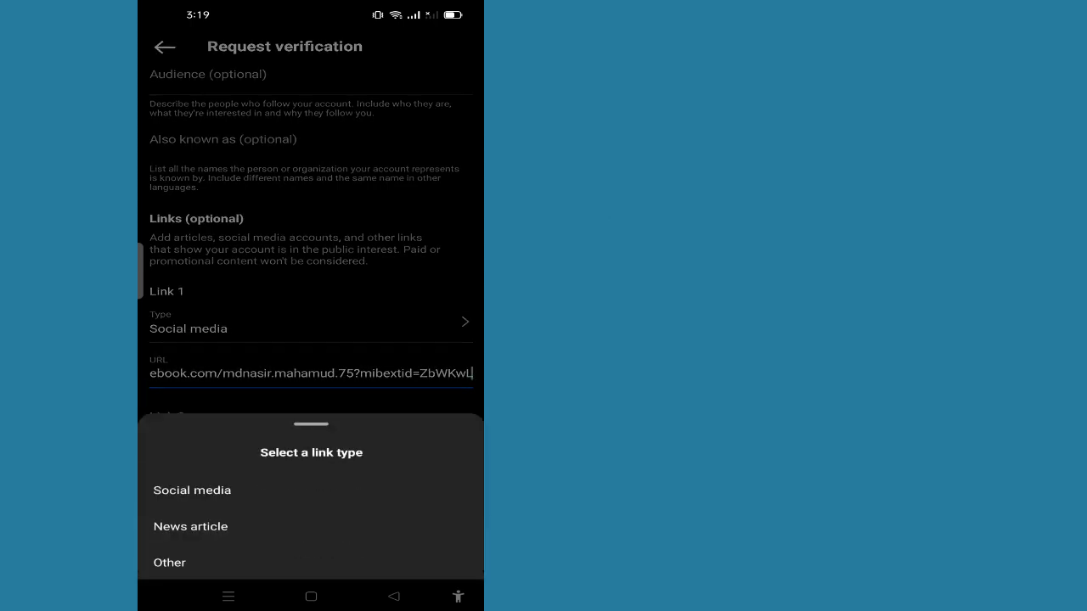
pyautogui.click(170, 562)
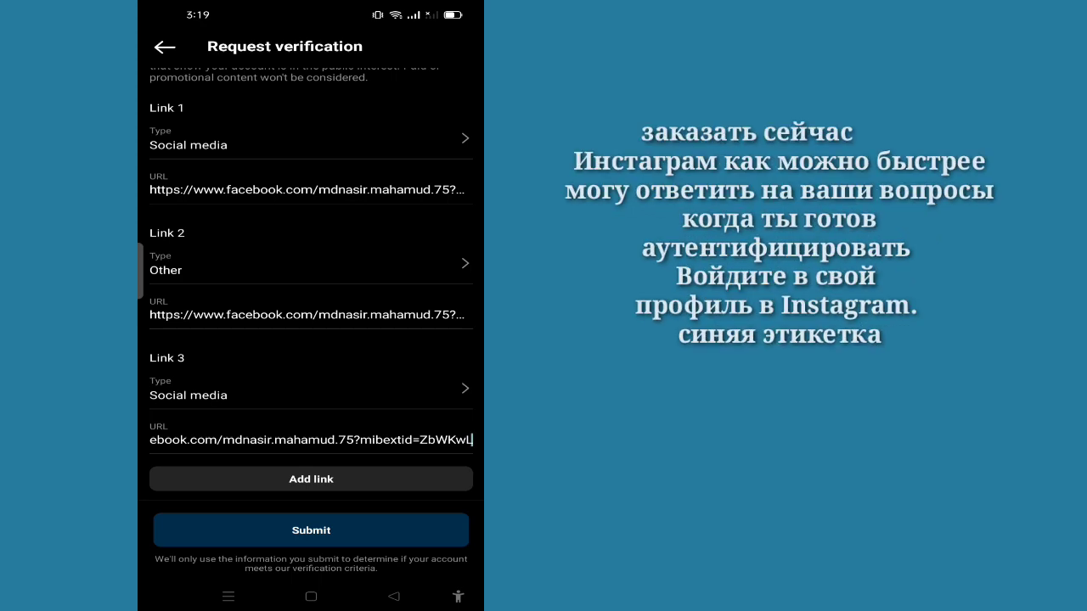
pyautogui.click(311, 530)
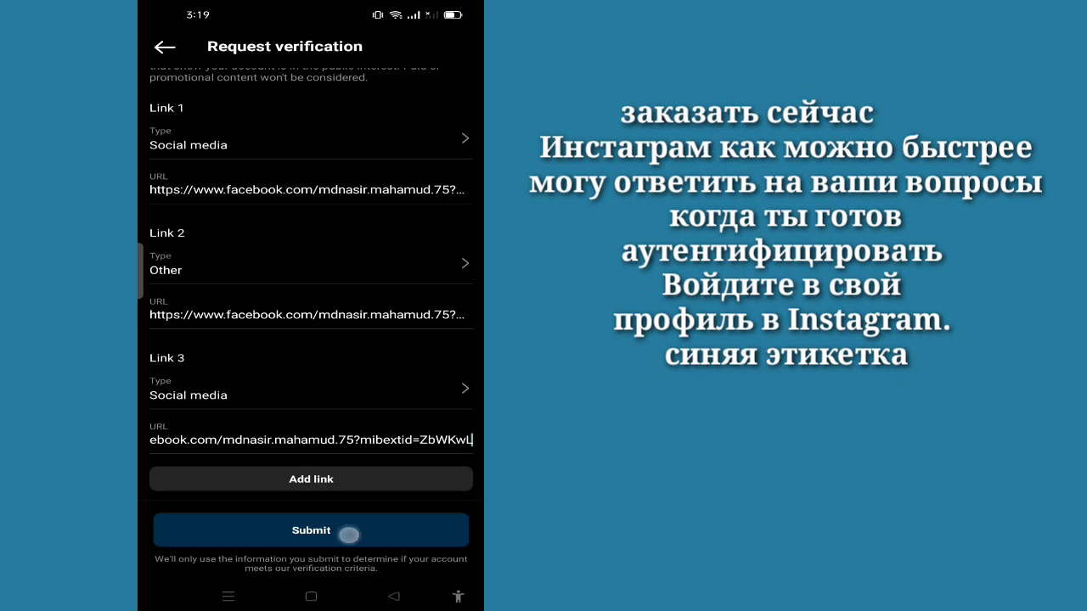
pyautogui.click(311, 530)
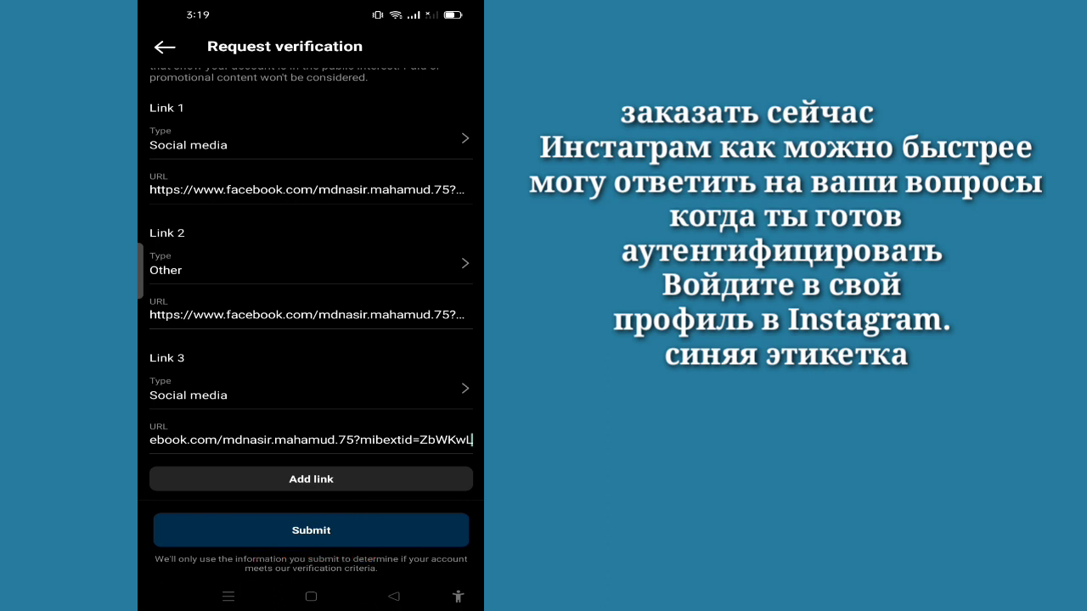